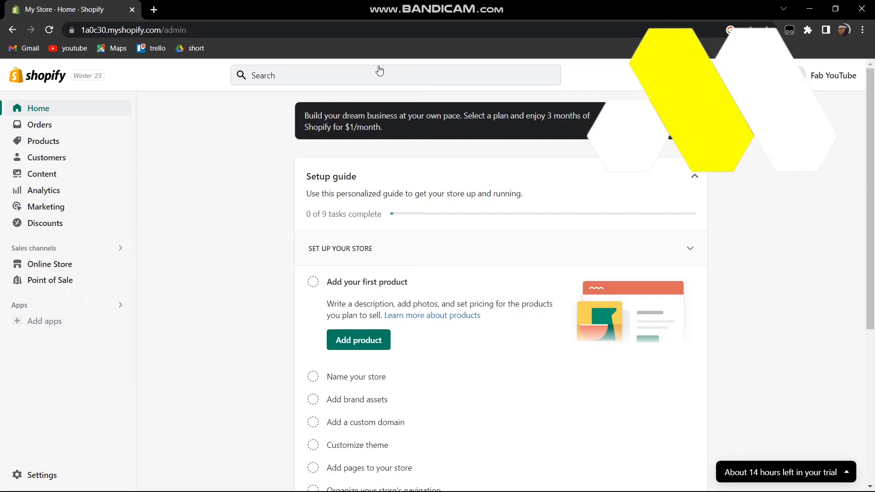
mouse_move(166, 133)
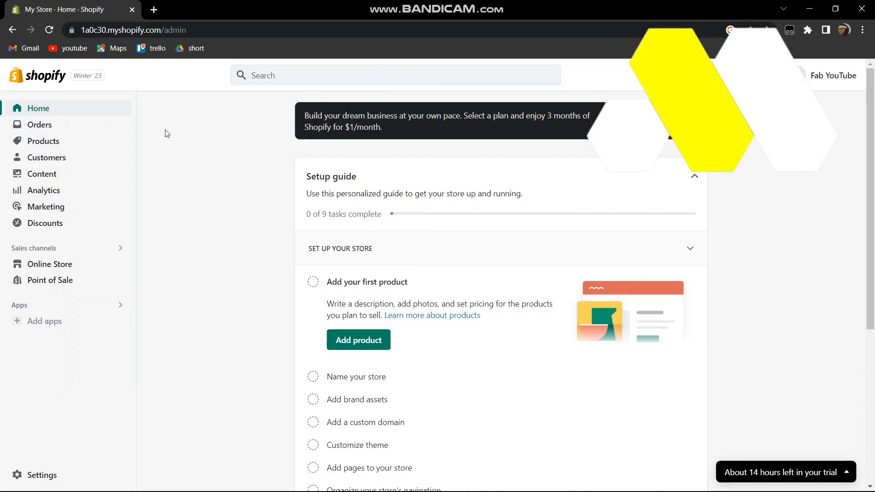
mouse_move(203, 137)
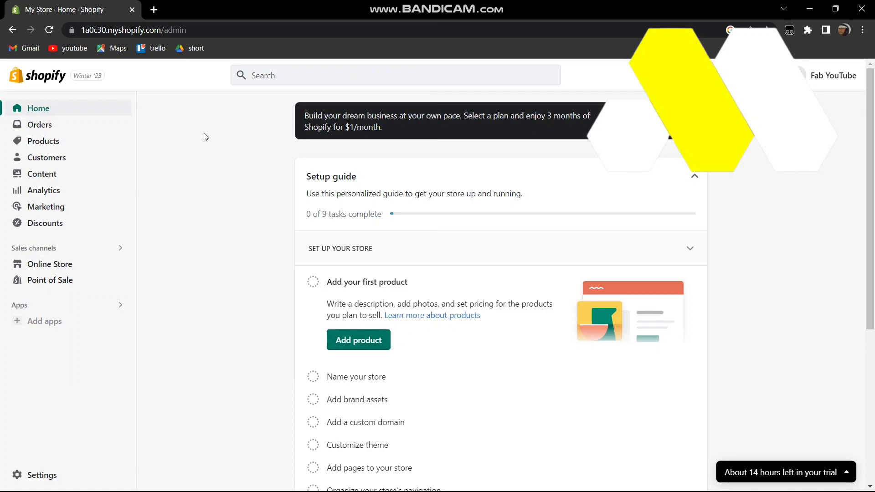
mouse_move(497, 221)
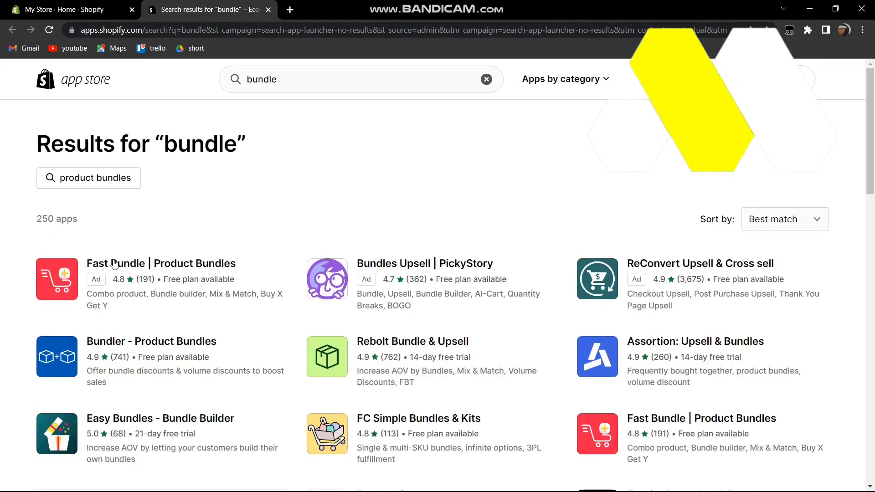
mouse_move(116, 263)
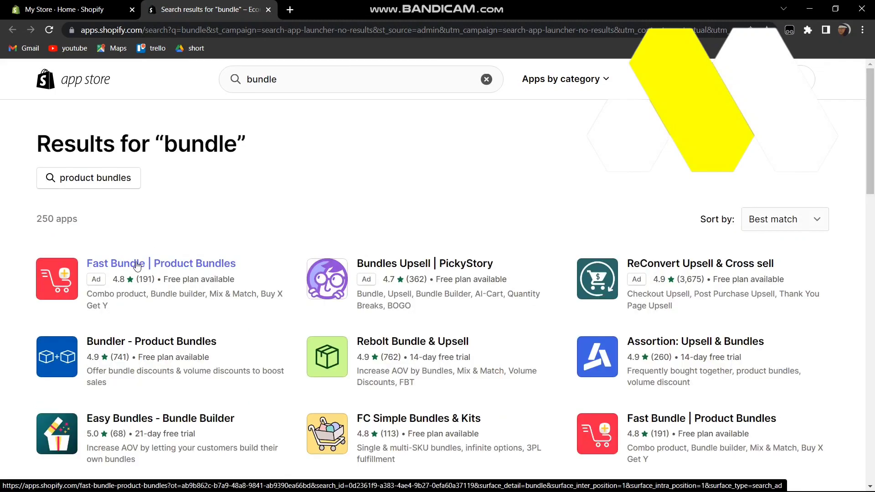
Install Fast Bundle | Product Bundles from its store listing and start creating a new bundle.
click(161, 263)
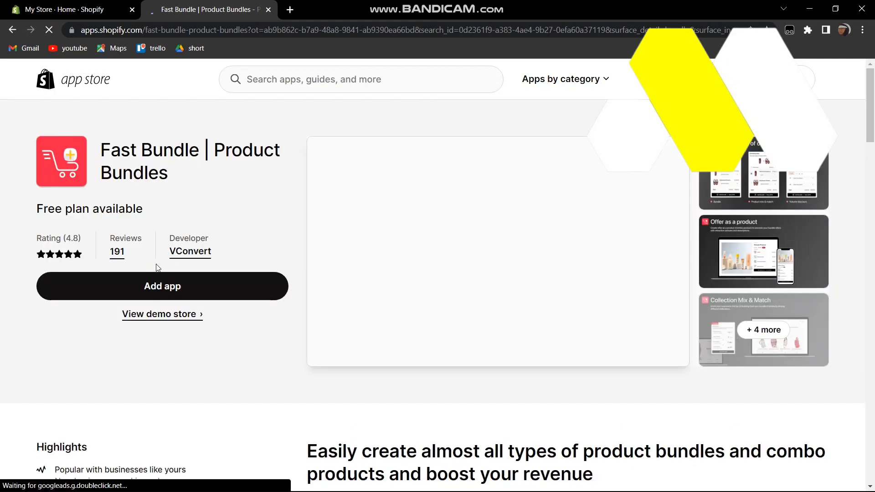
click(163, 285)
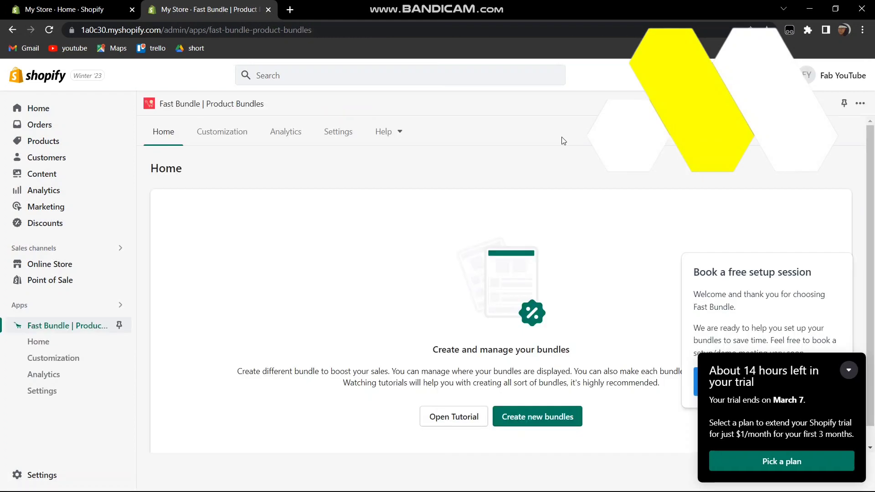
mouse_move(552, 431)
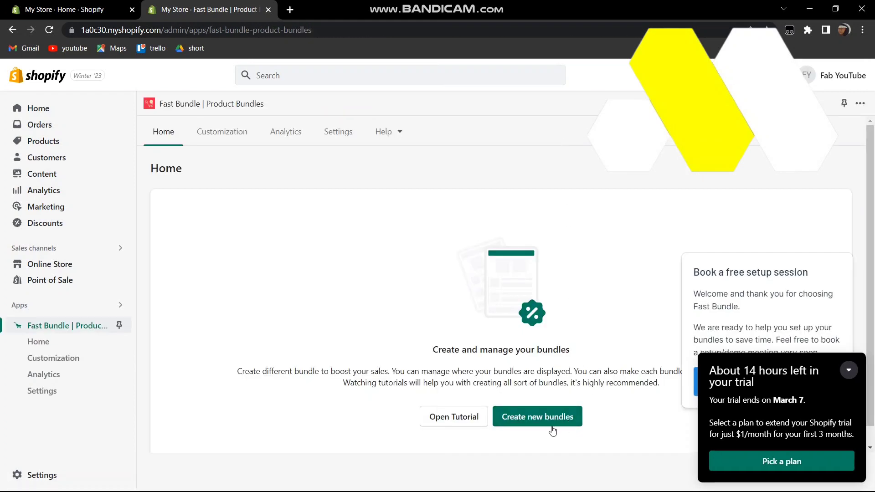
click(536, 417)
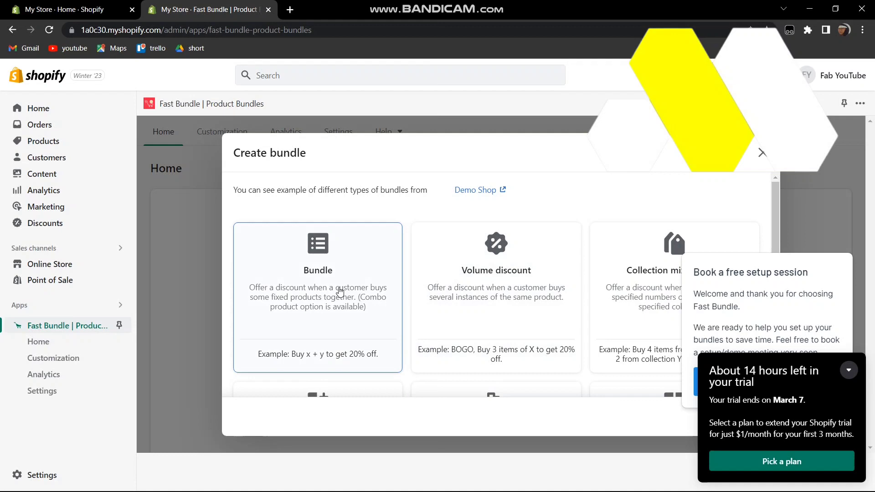
Choose the fixed-products Bundle type and set its discount to Free shipping instead of No discount.
click(317, 295)
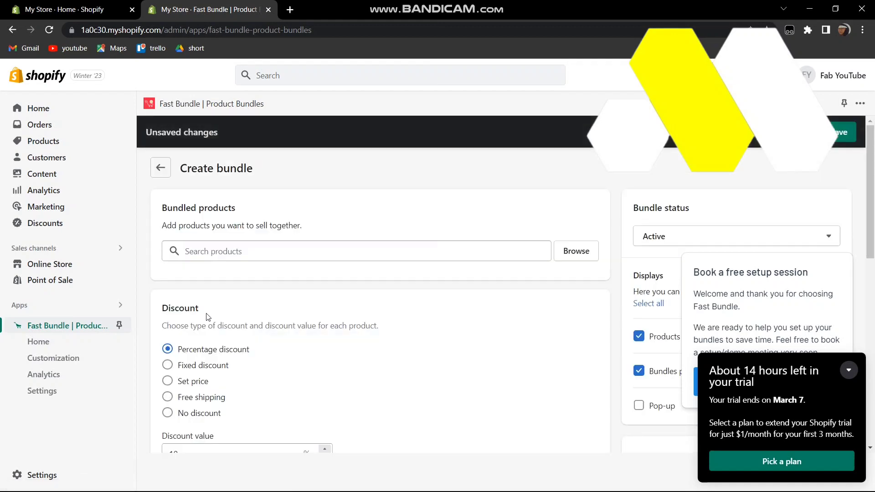
scroll(down, 3)
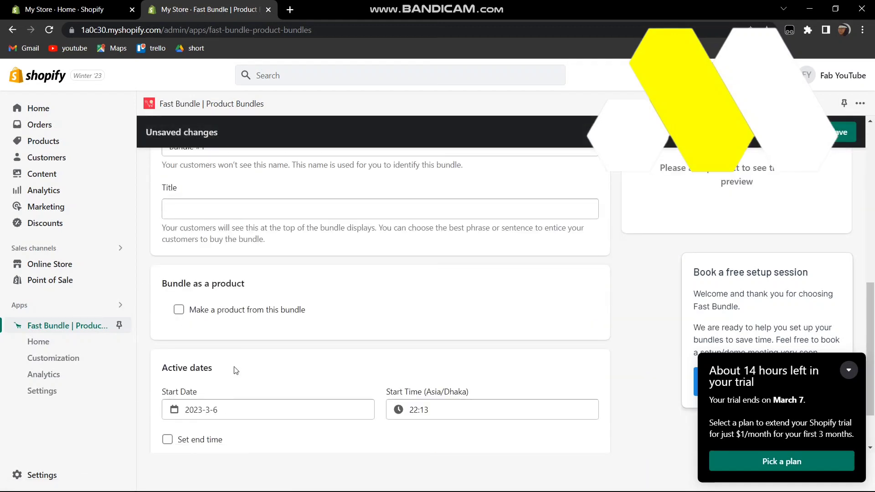
scroll(up, 3)
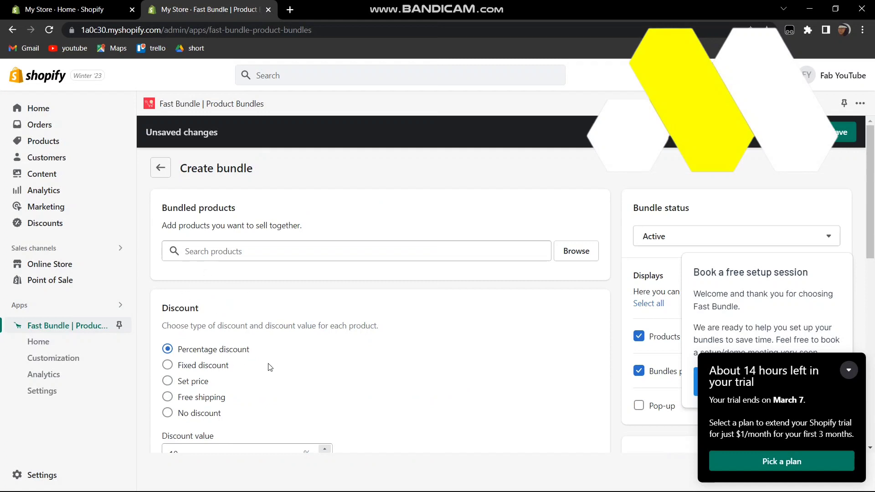
scroll(down, 3)
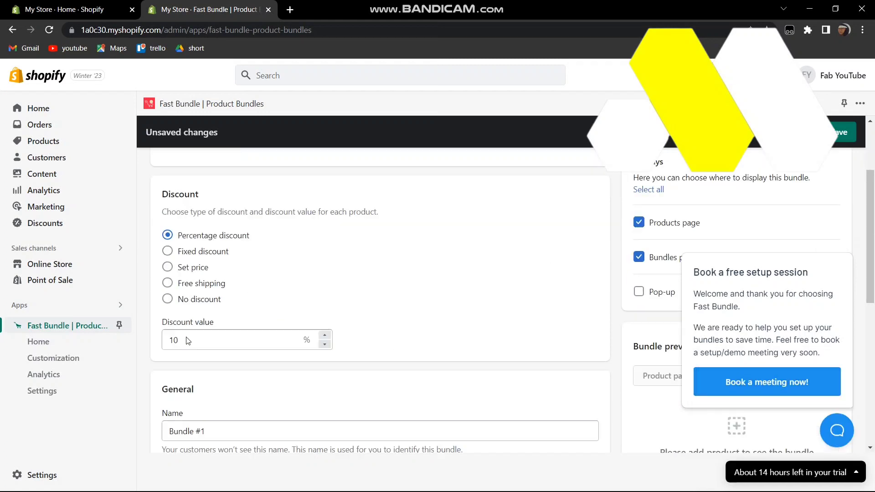
click(167, 299)
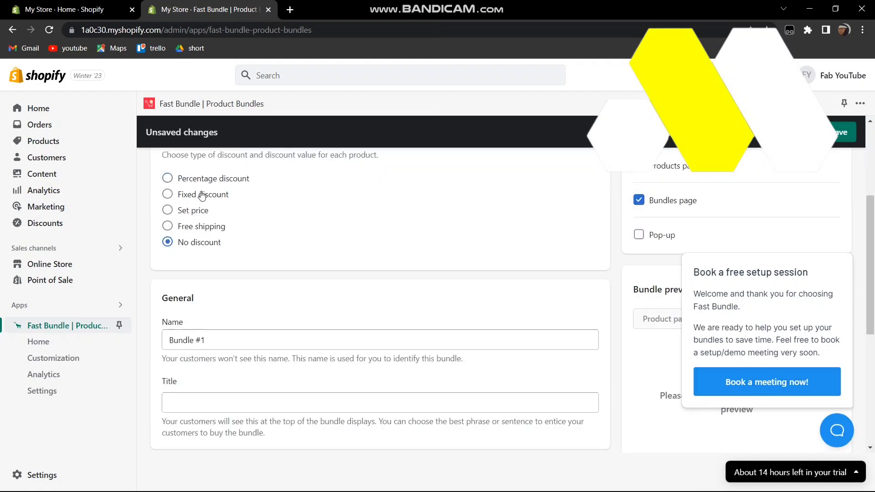
click(167, 226)
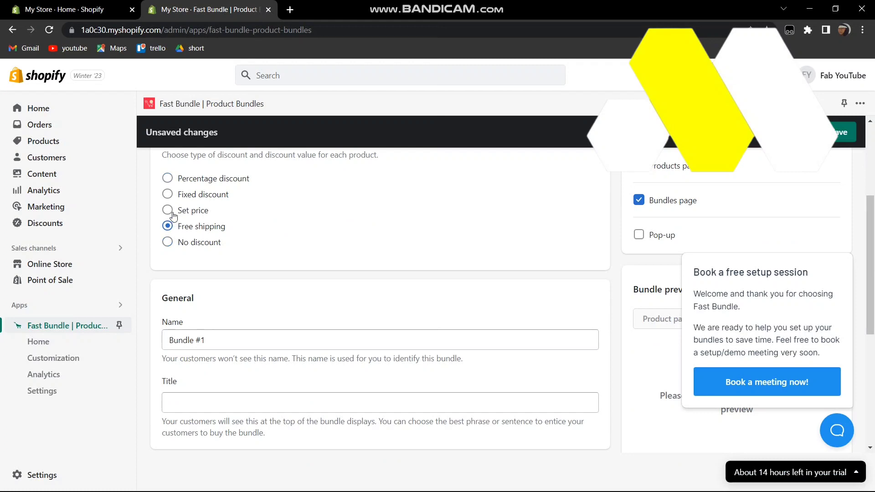
scroll(down, 3)
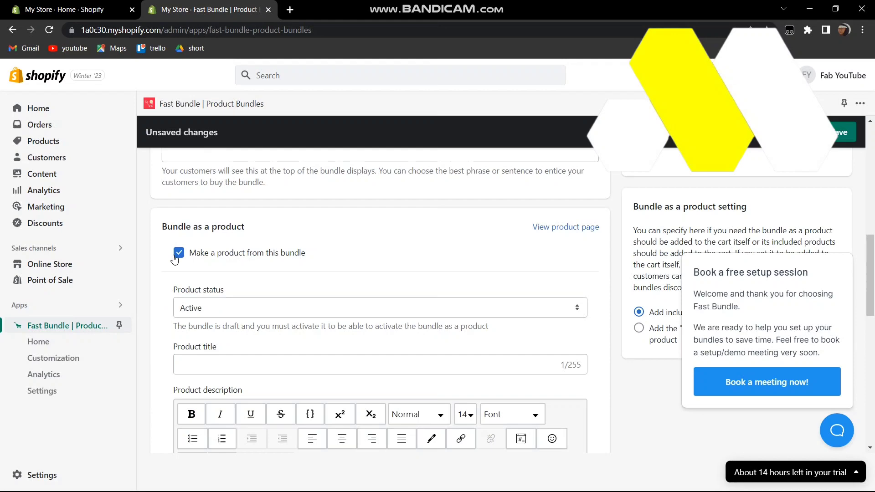
Review the bundle's product settings down to Active dates starting 2023-3-6 and the Save button.
scroll(down, 3)
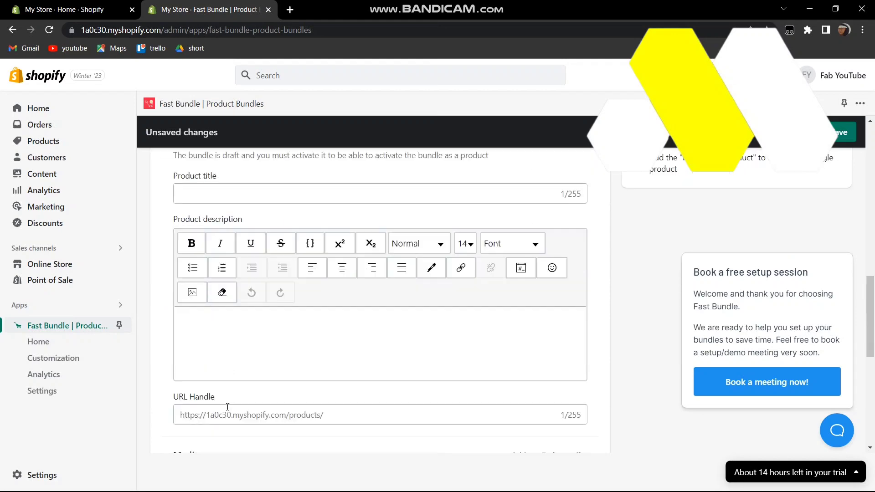
scroll(down, 3)
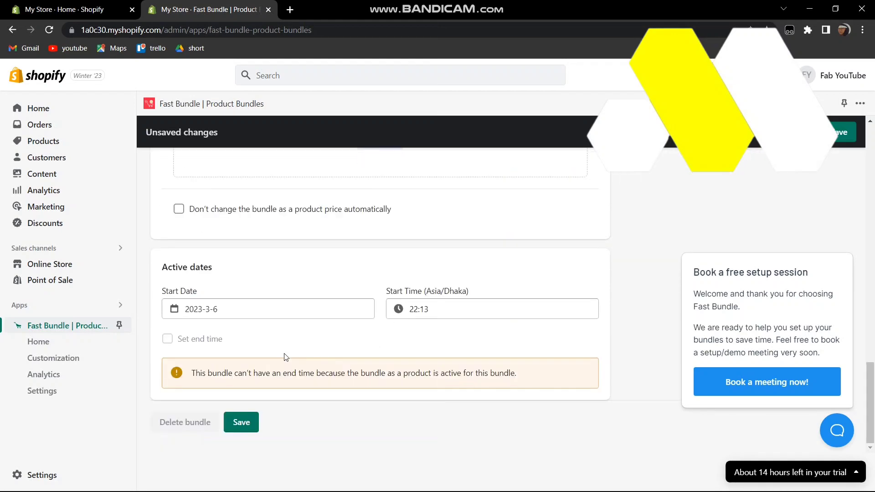
mouse_move(363, 351)
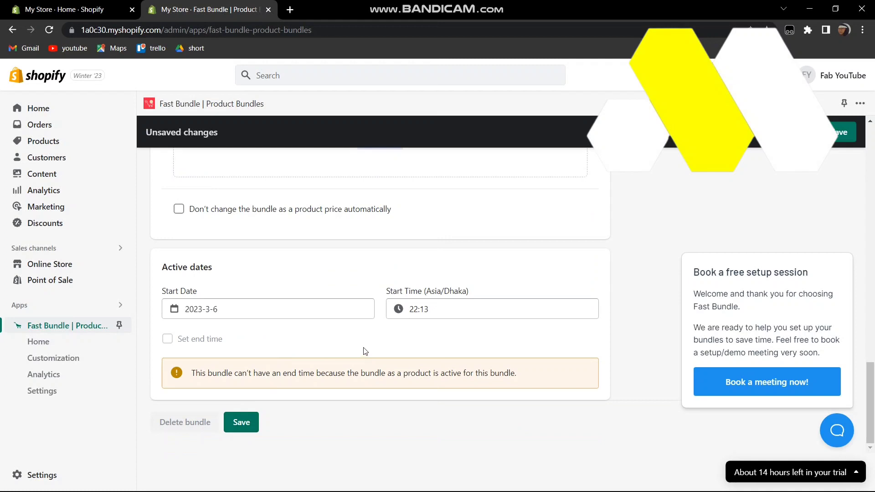